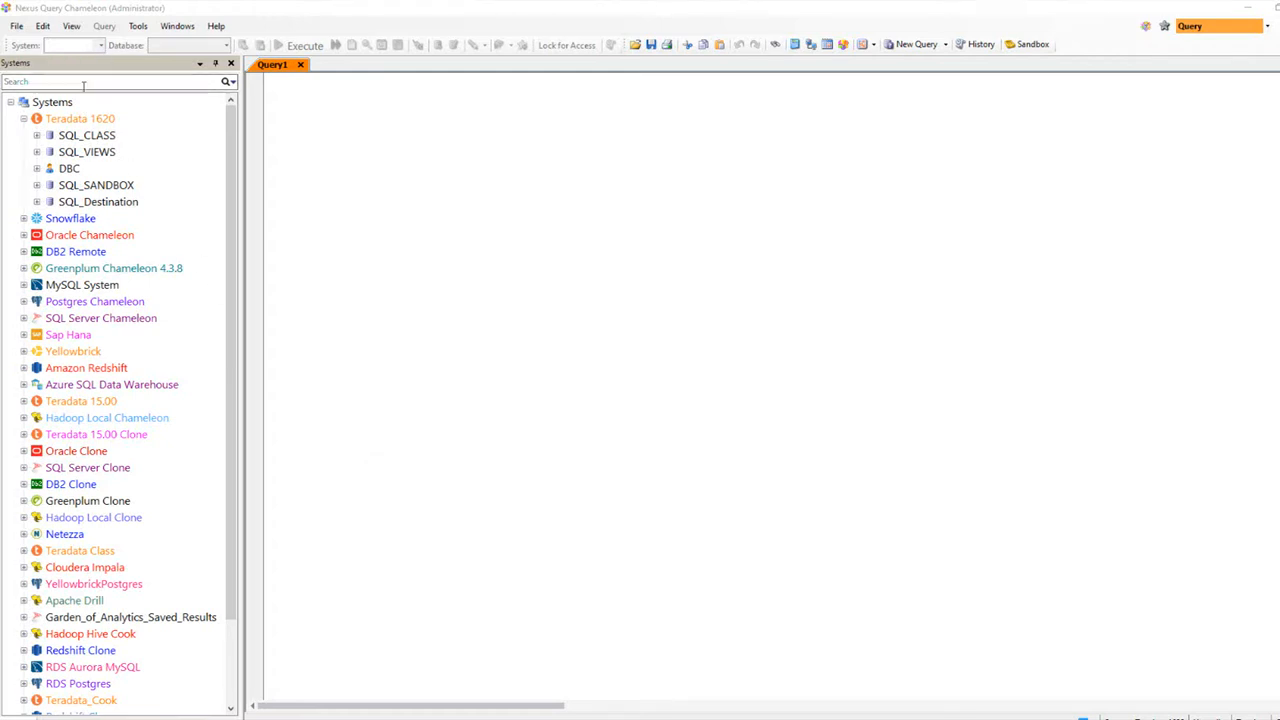
Bring up the context actions for the SQL_CLASS database under Teradata 1620.
right_click(88, 136)
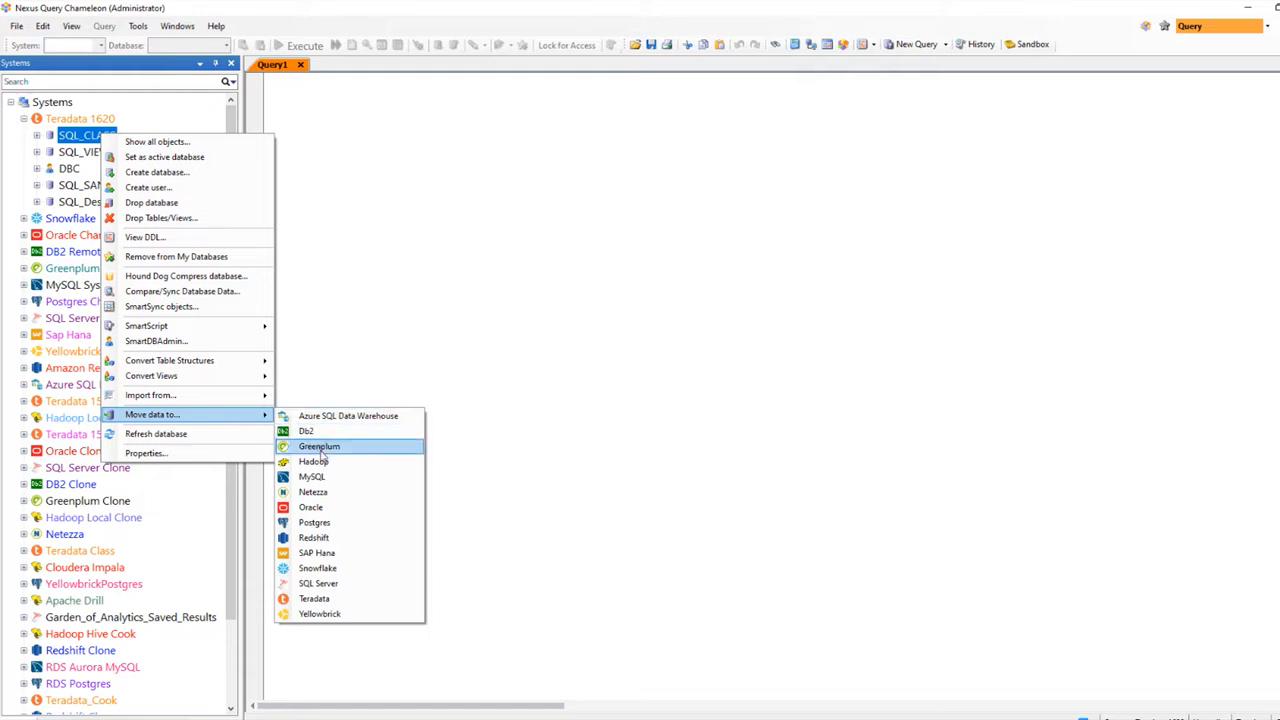
mouse_move(364, 568)
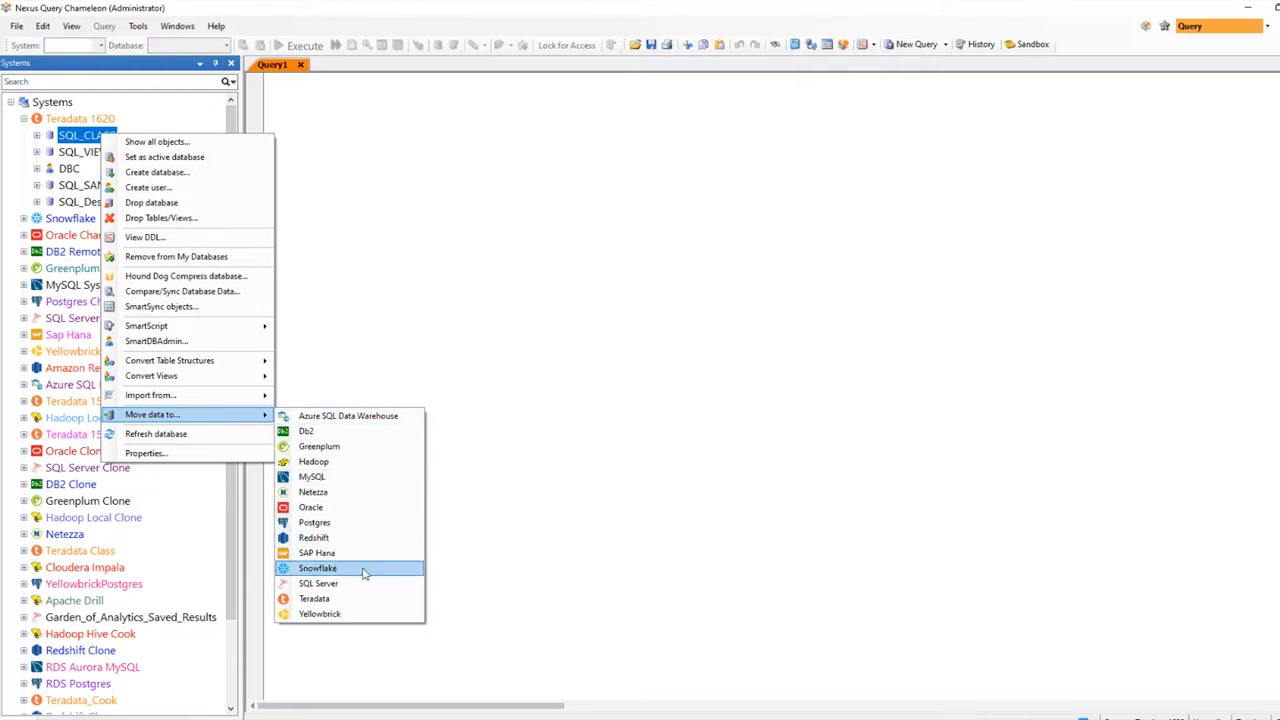
Choose Snowflake as destination and SQL_DESTINATION as the target schema in NEXUS.
left_click(316, 568)
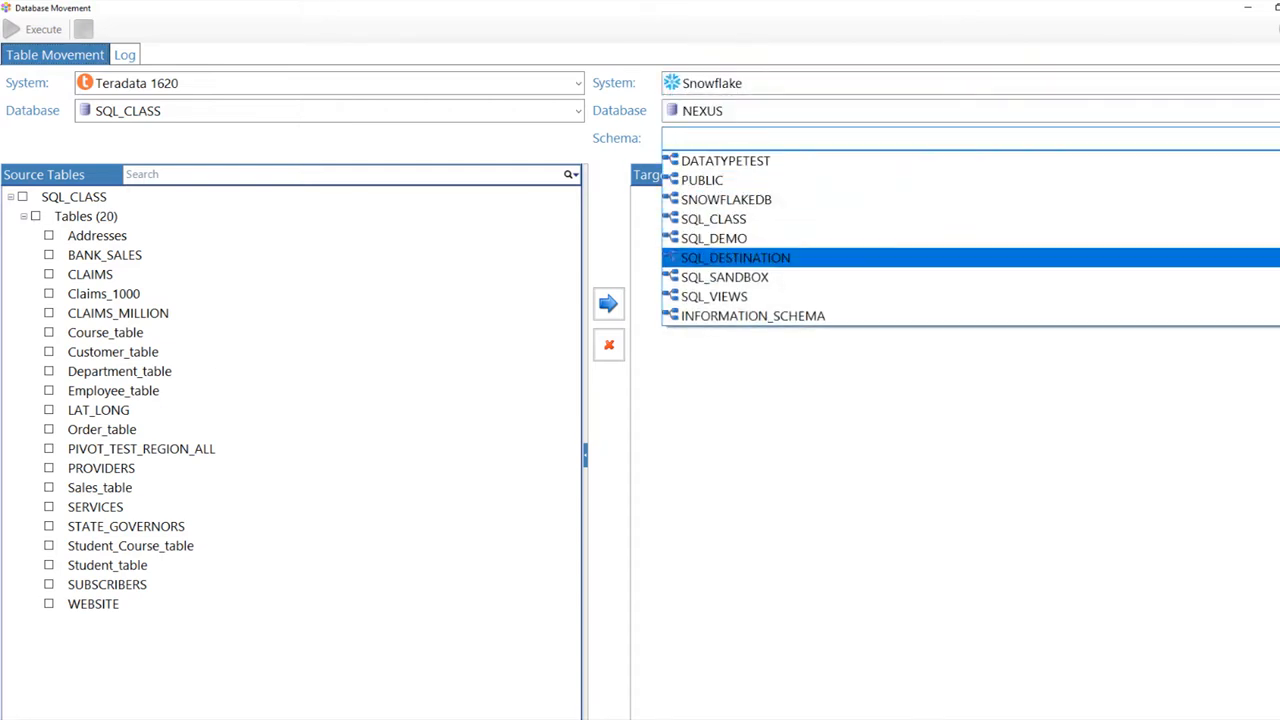
left_click(734, 256)
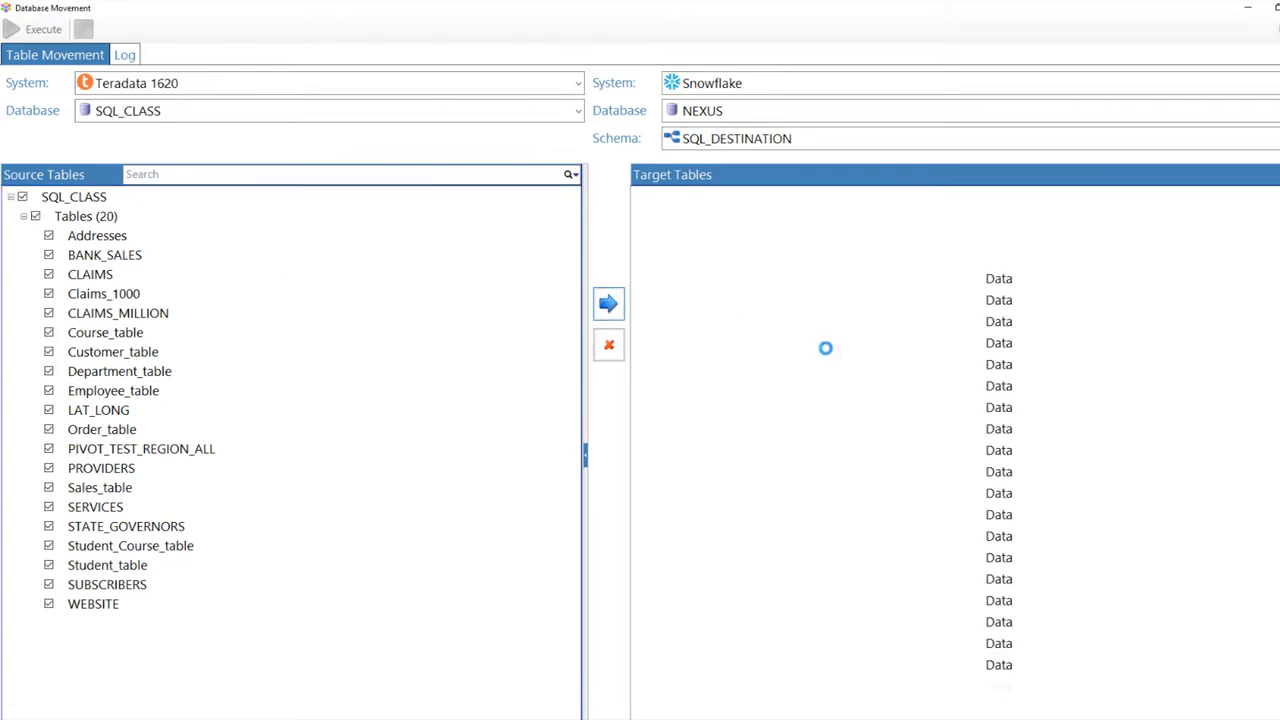
Confirm the target tables grid and execute the migration of all 20 tables.
left_click(608, 304)
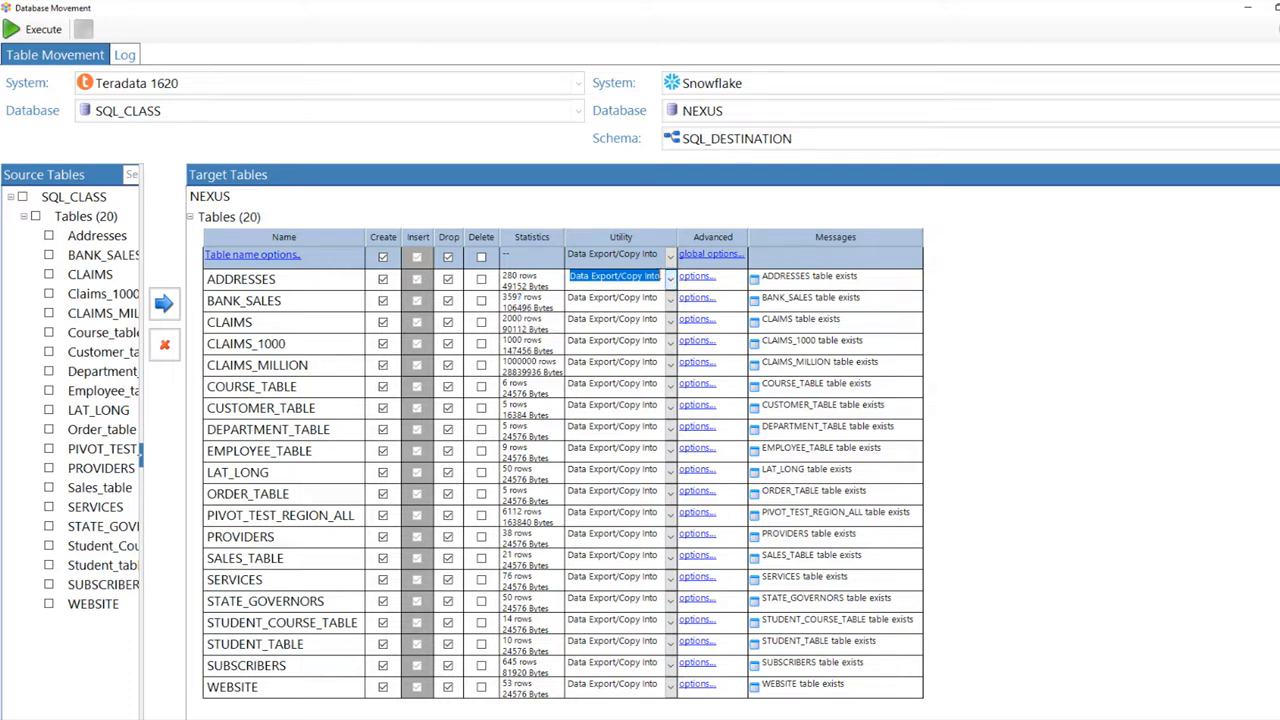
left_click(34, 30)
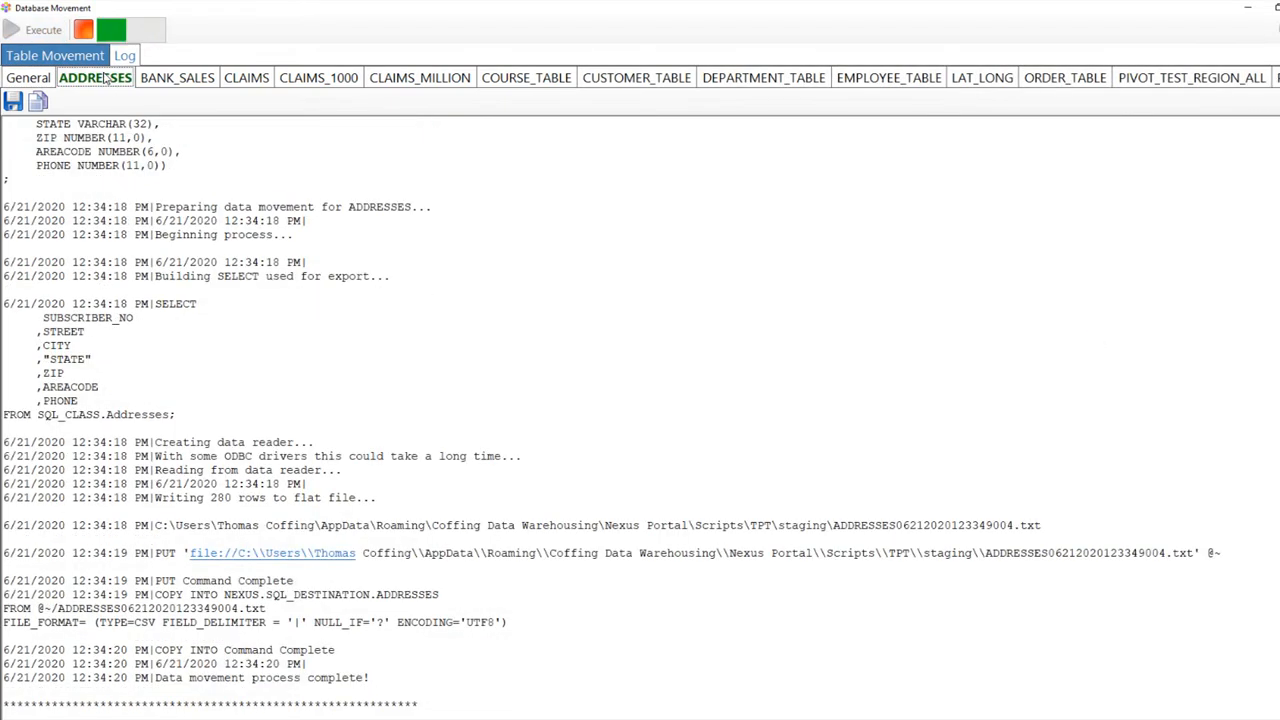
View the BANK_SALES migration log while the remaining table logs complete.
left_click(176, 76)
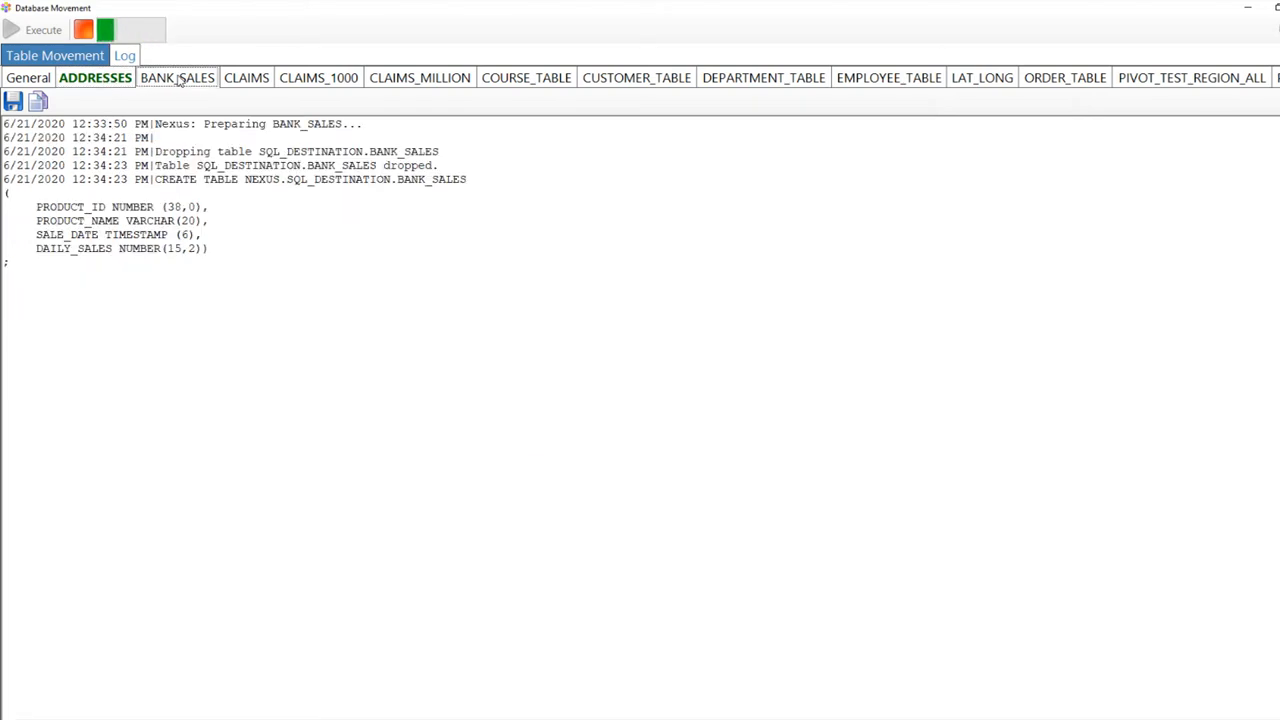
left_click(44, 30)
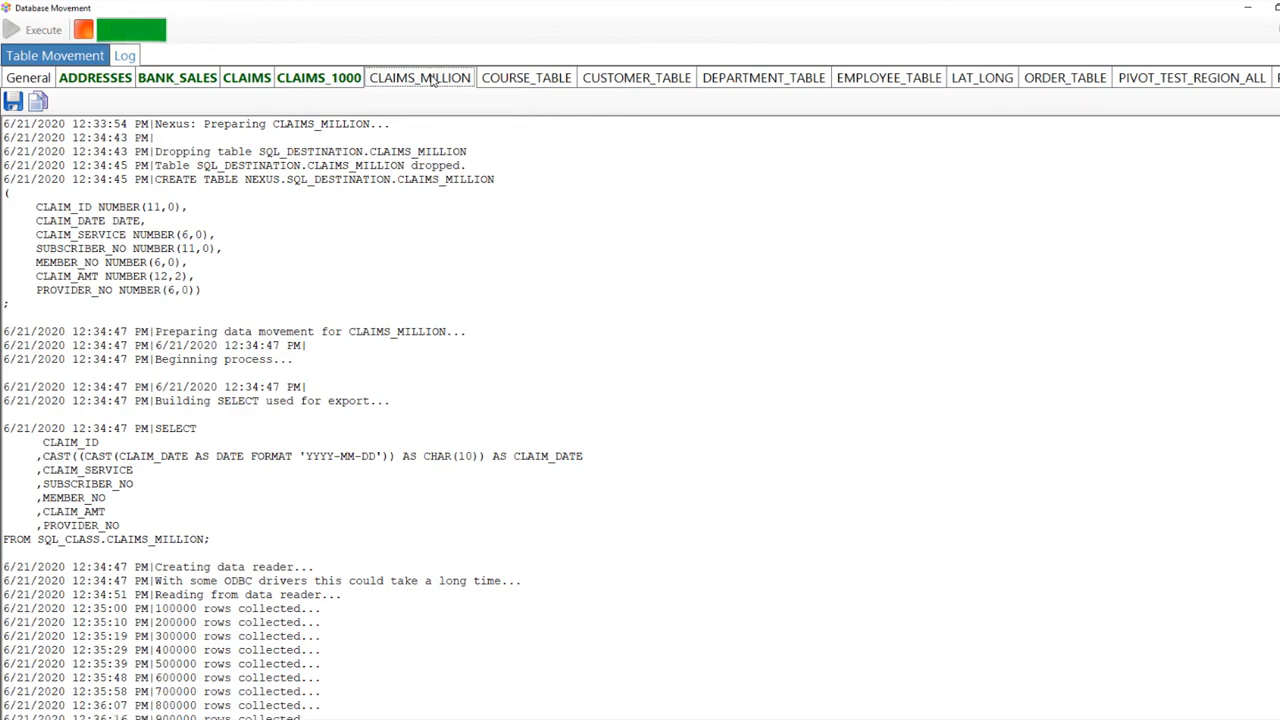
Start a new NexusMigrate movement from the Nexus Server Dashboard and list source systems.
scroll("down", 3)
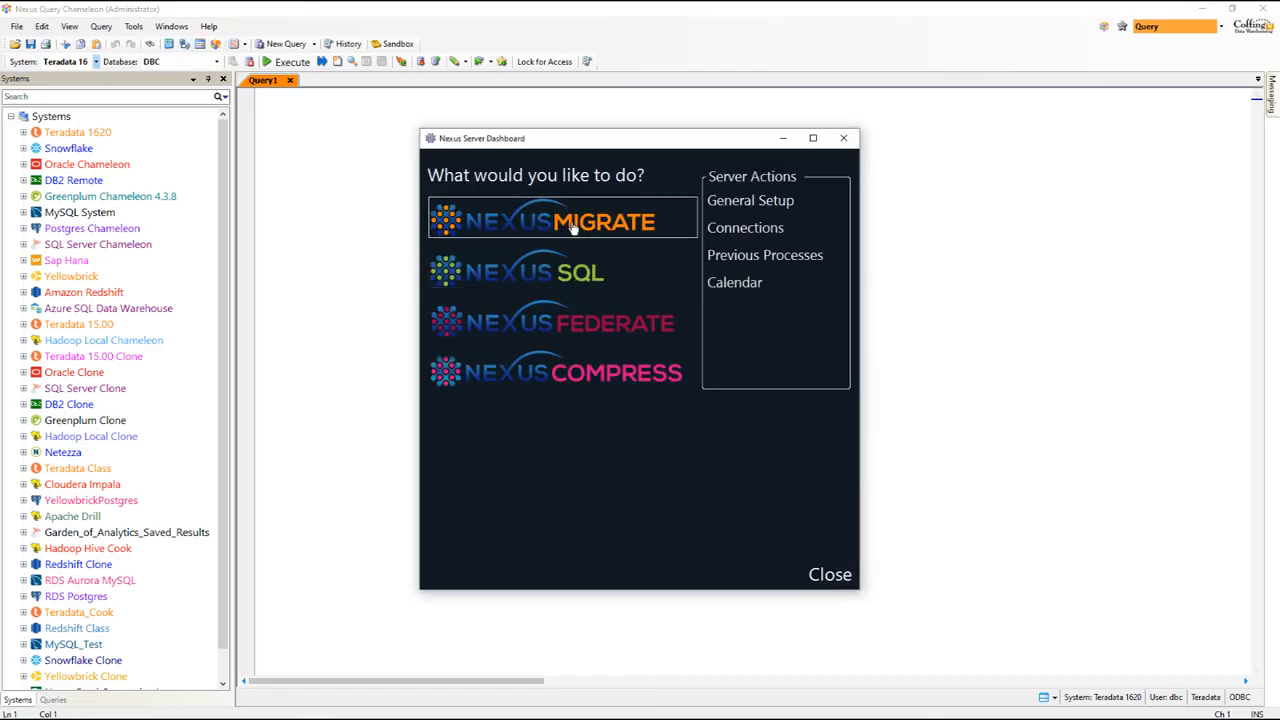
left_click(562, 220)
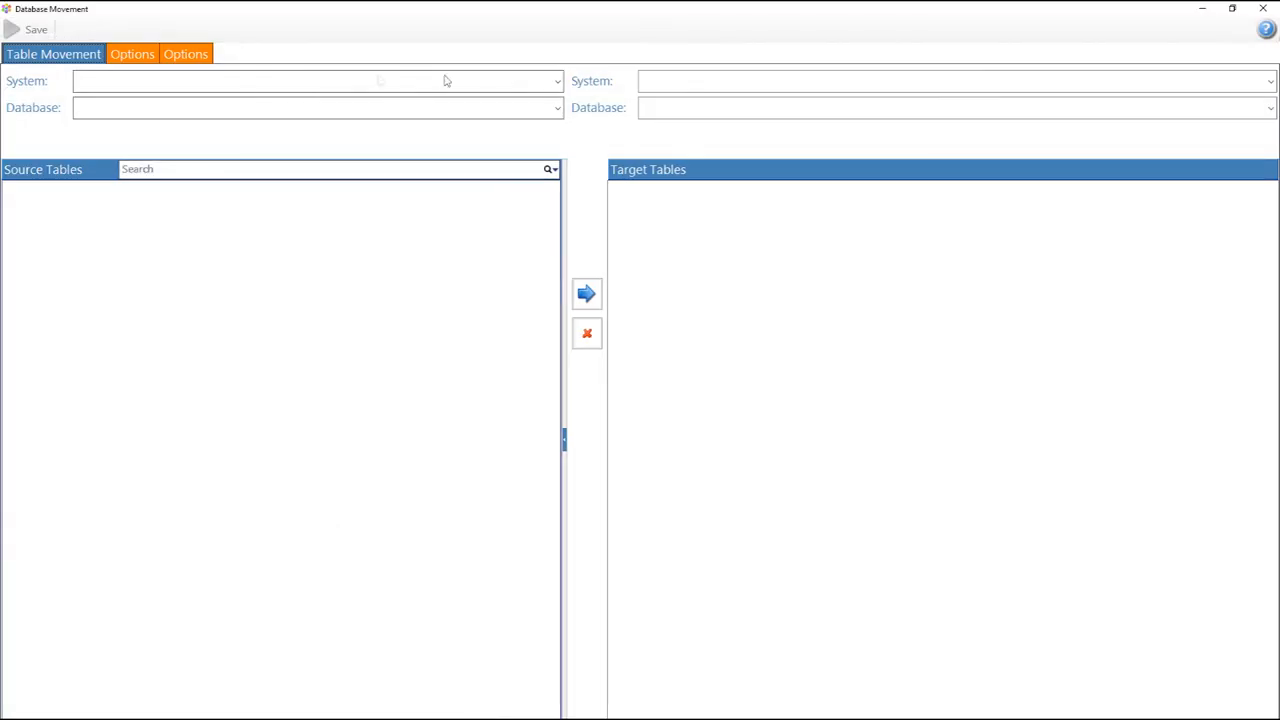
left_click(556, 80)
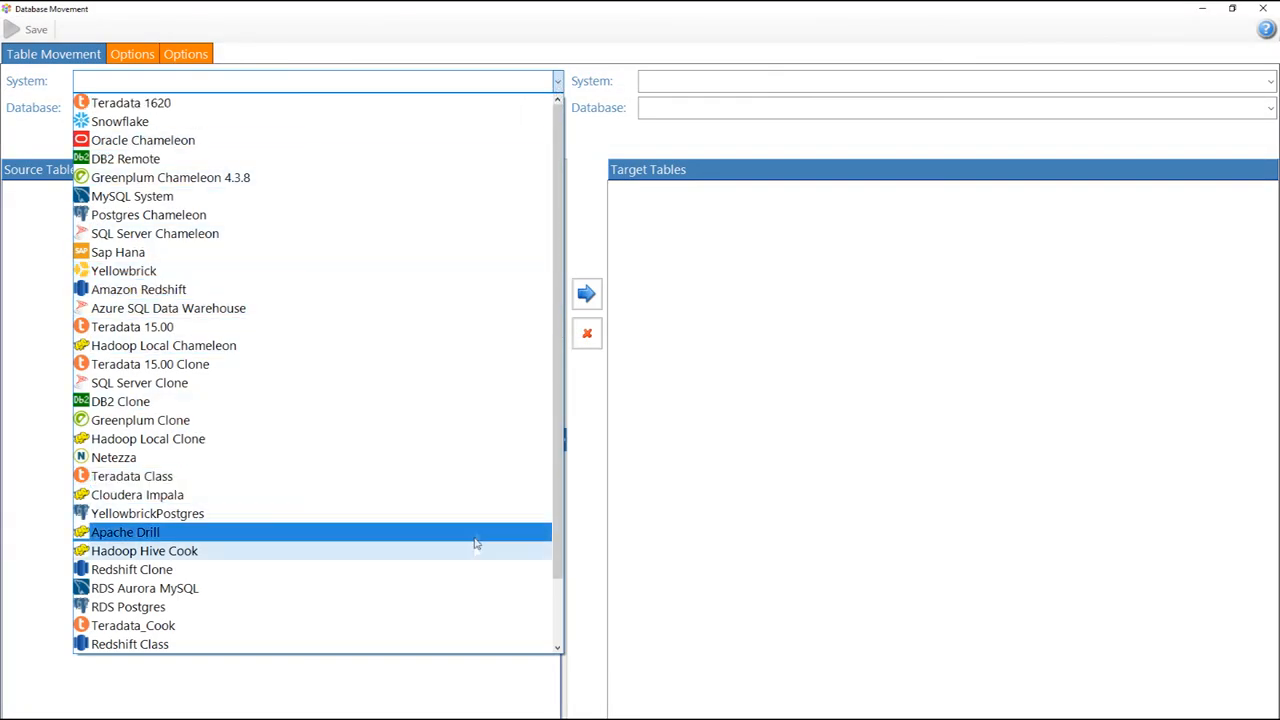